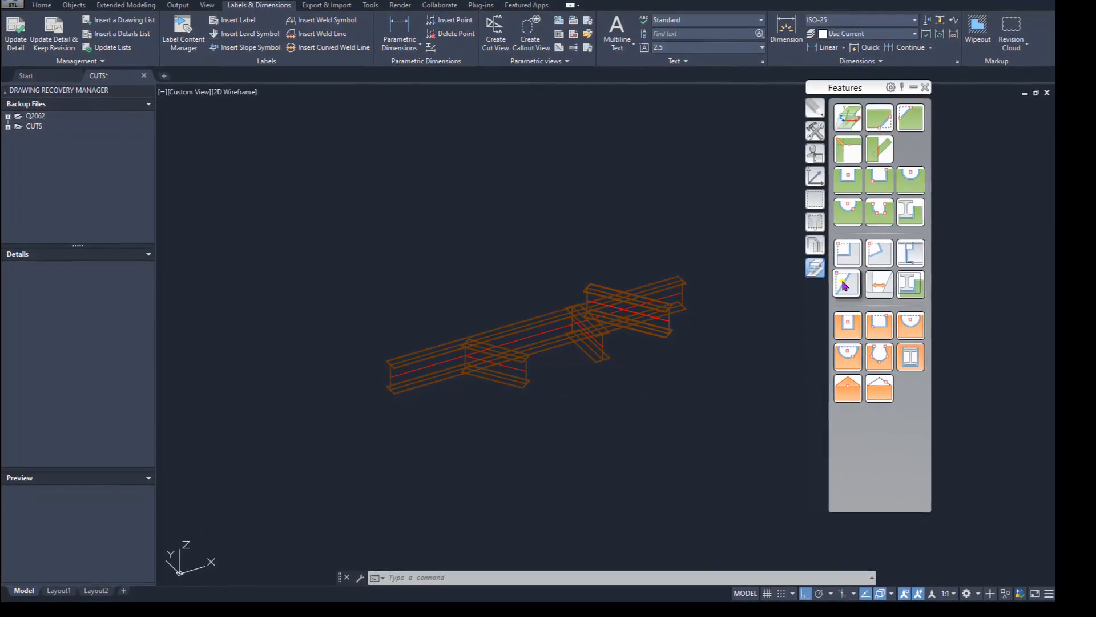
{"action": "mouse_move", "coordinate": [848, 284]}
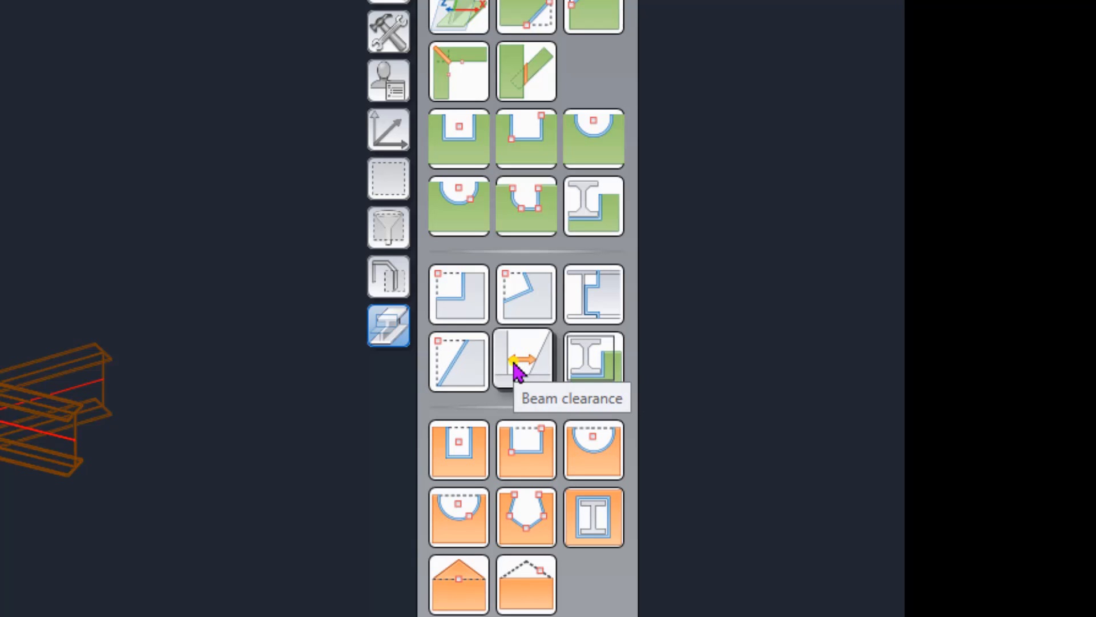
{"action": "mouse_move", "coordinate": [524, 305]}
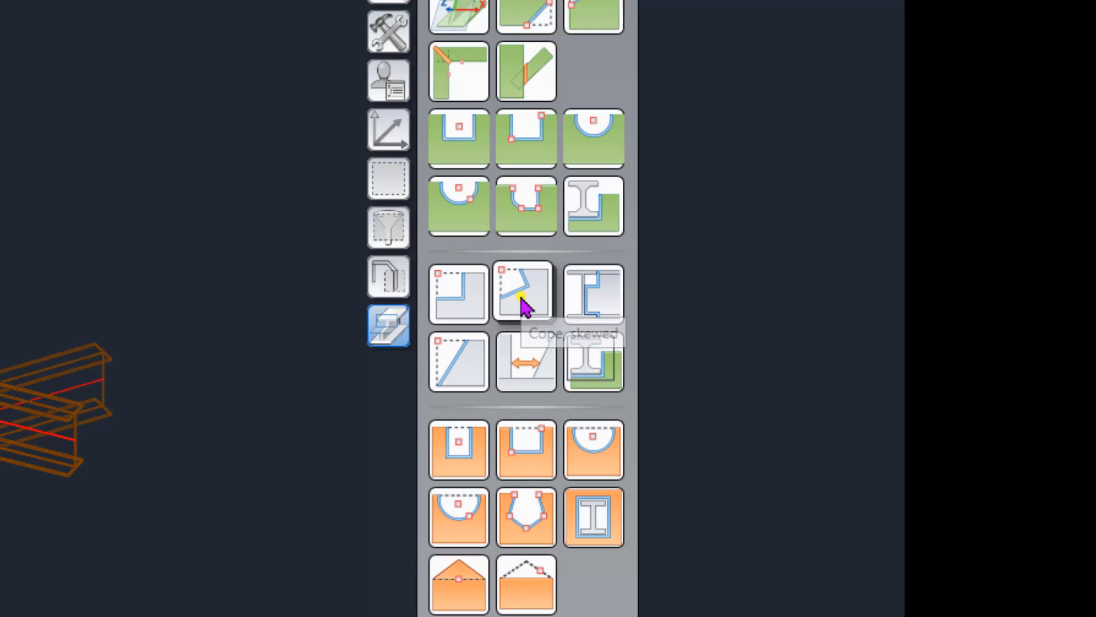
{"action": "mouse_move", "coordinate": [520, 302]}
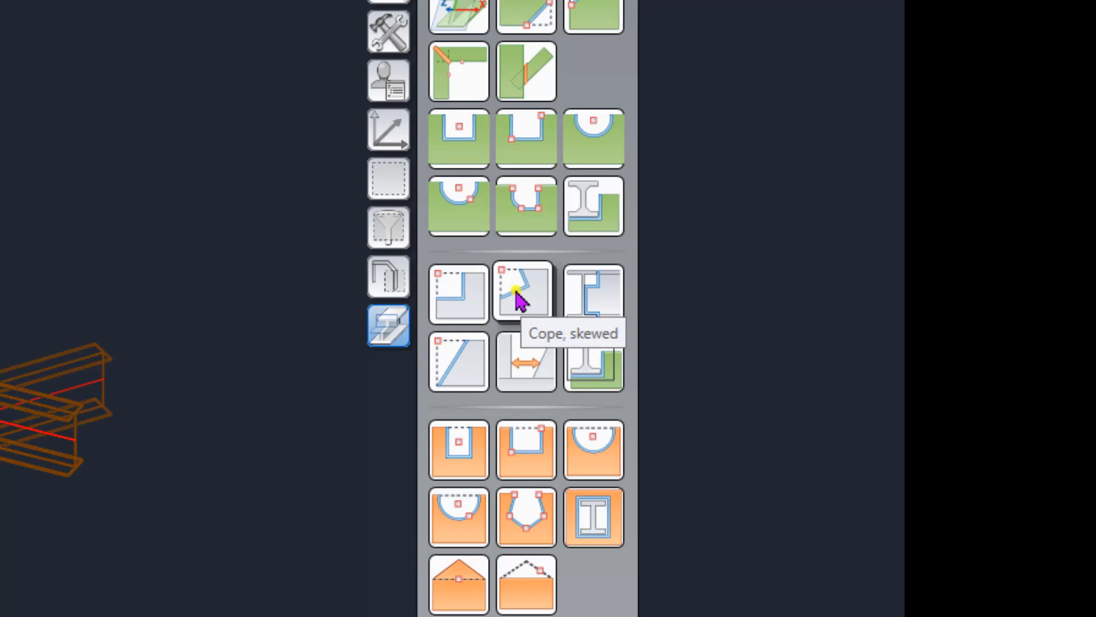
{"action": "mouse_move", "coordinate": [609, 345]}
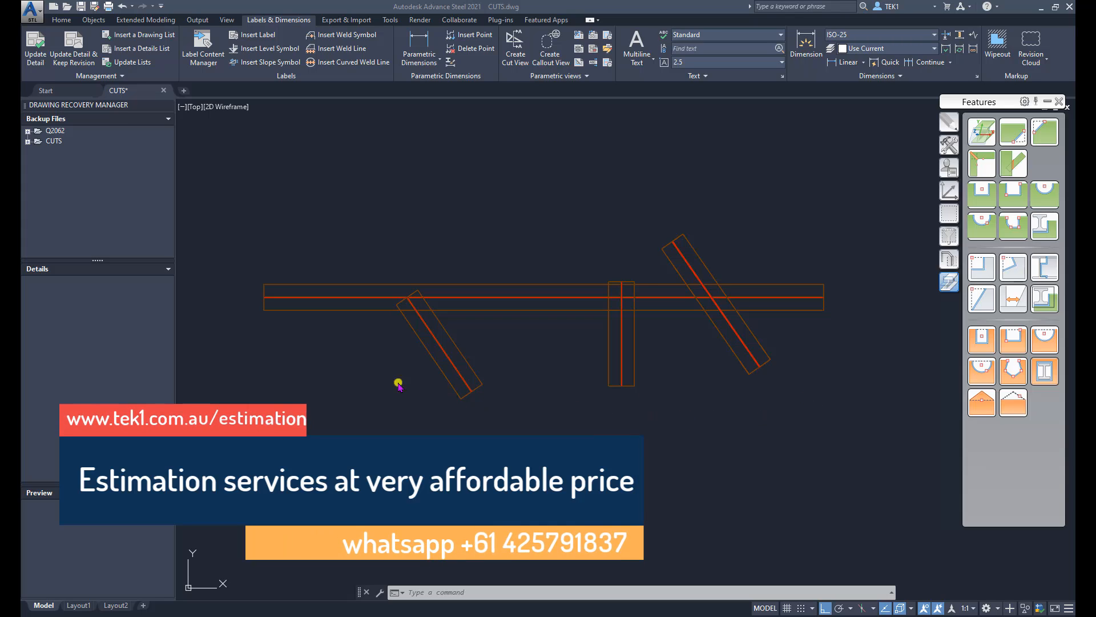
{"action": "mouse_move", "coordinate": [260, 307]}
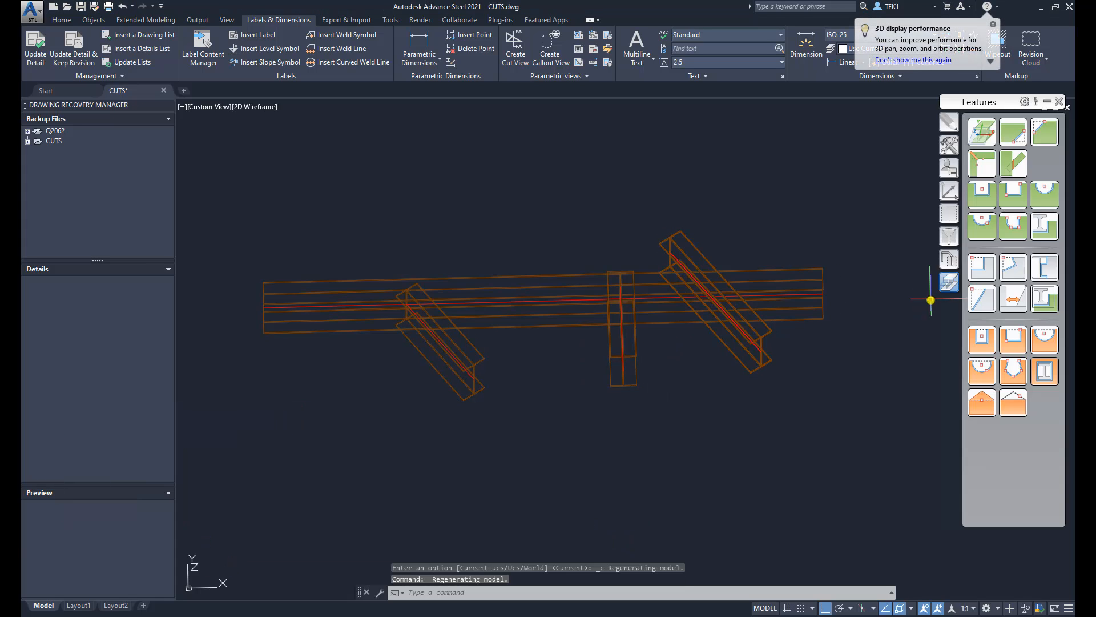
{"action": "mouse_move", "coordinate": [981, 298]}
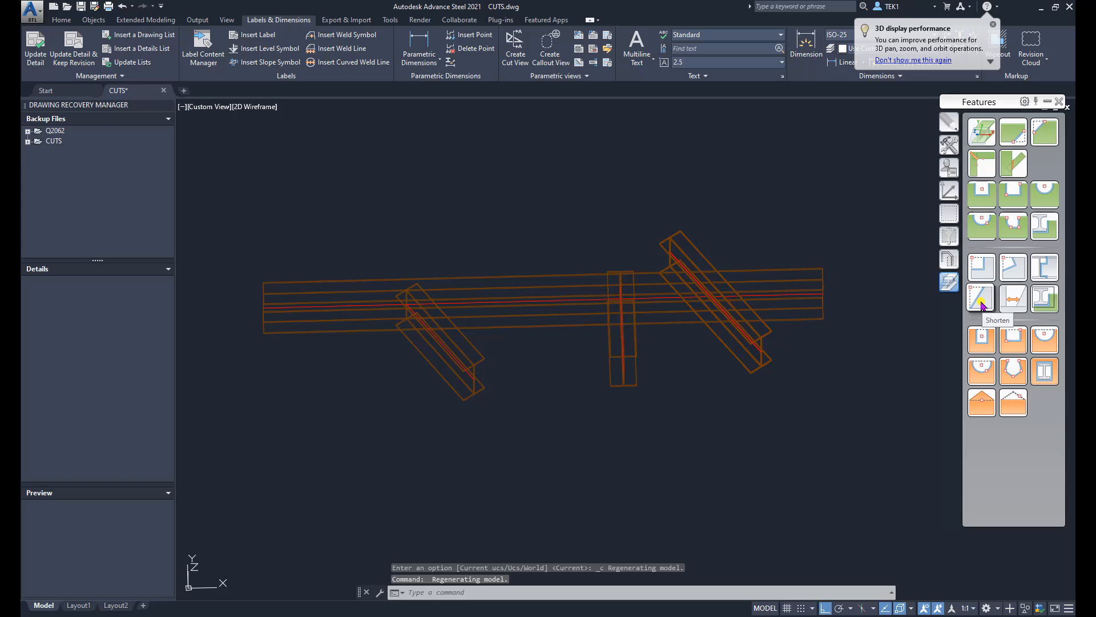
Apply a Shorten feature with Y set to 10 on the main beam end
{"action": "left_click", "coordinate": [981, 298]}
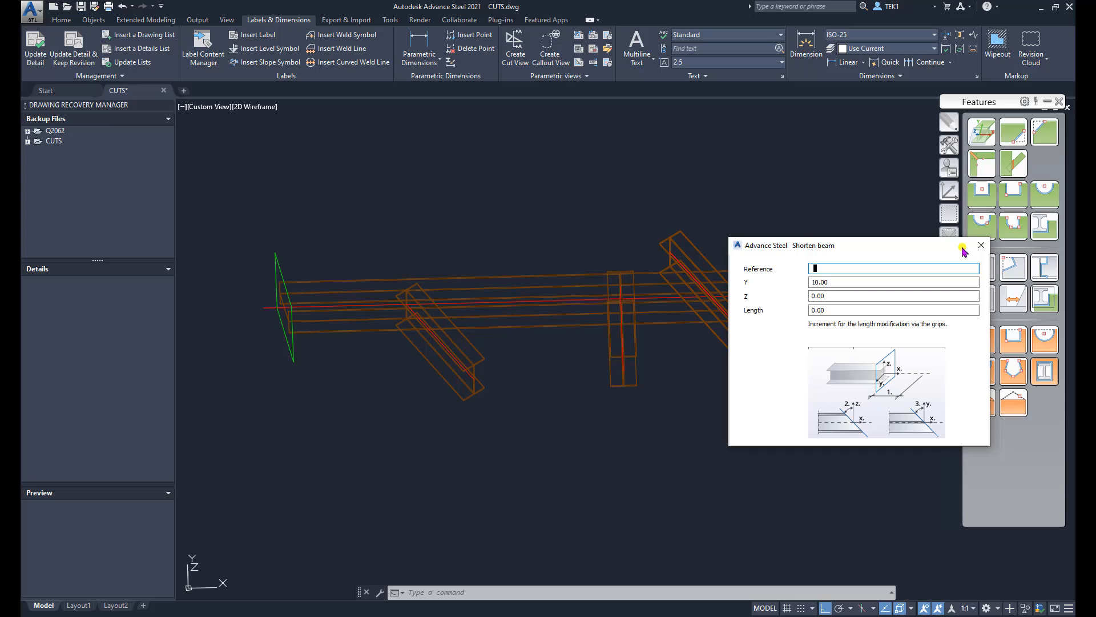
{"action": "left_click", "coordinate": [981, 245]}
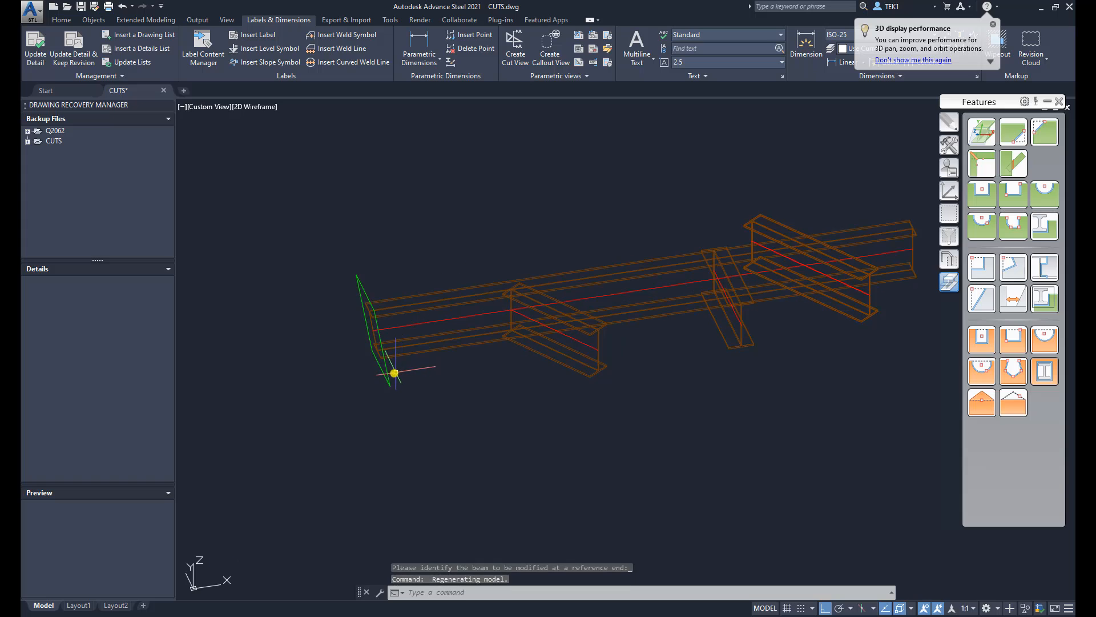
{"action": "left_click", "coordinate": [393, 373]}
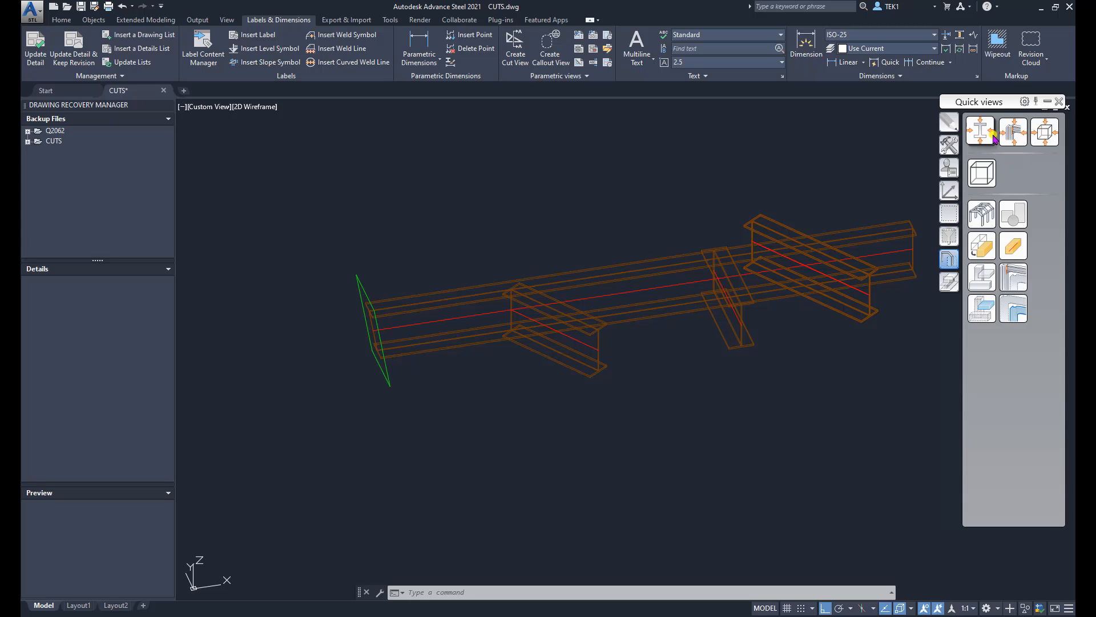
{"action": "mouse_move", "coordinate": [982, 131]}
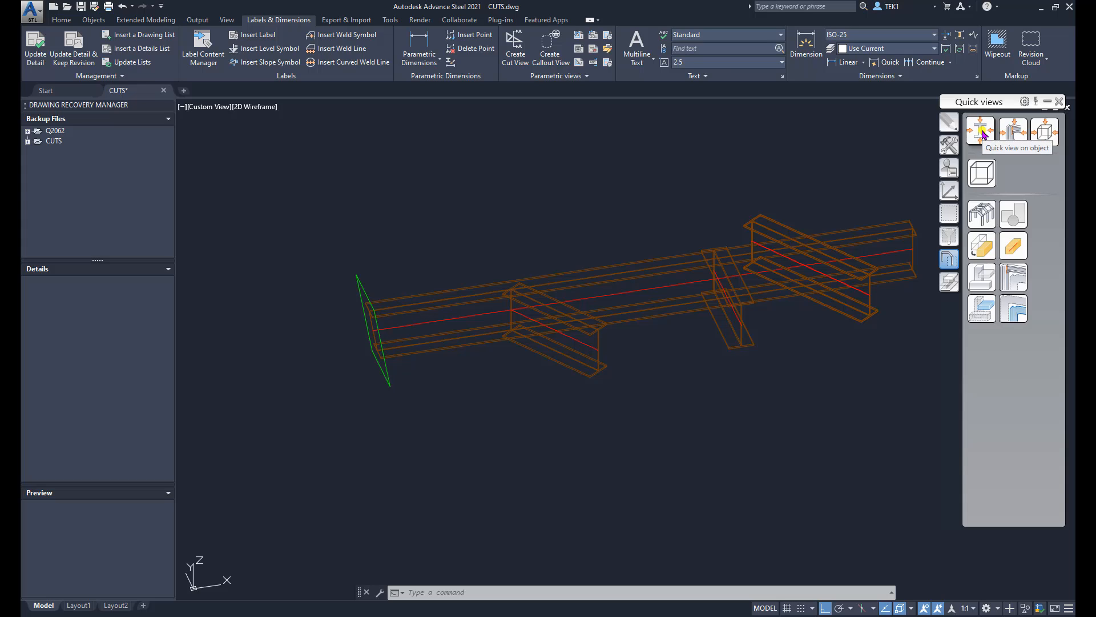
Create a quick view on the main beam, looking along its axis
{"action": "left_click", "coordinate": [981, 131]}
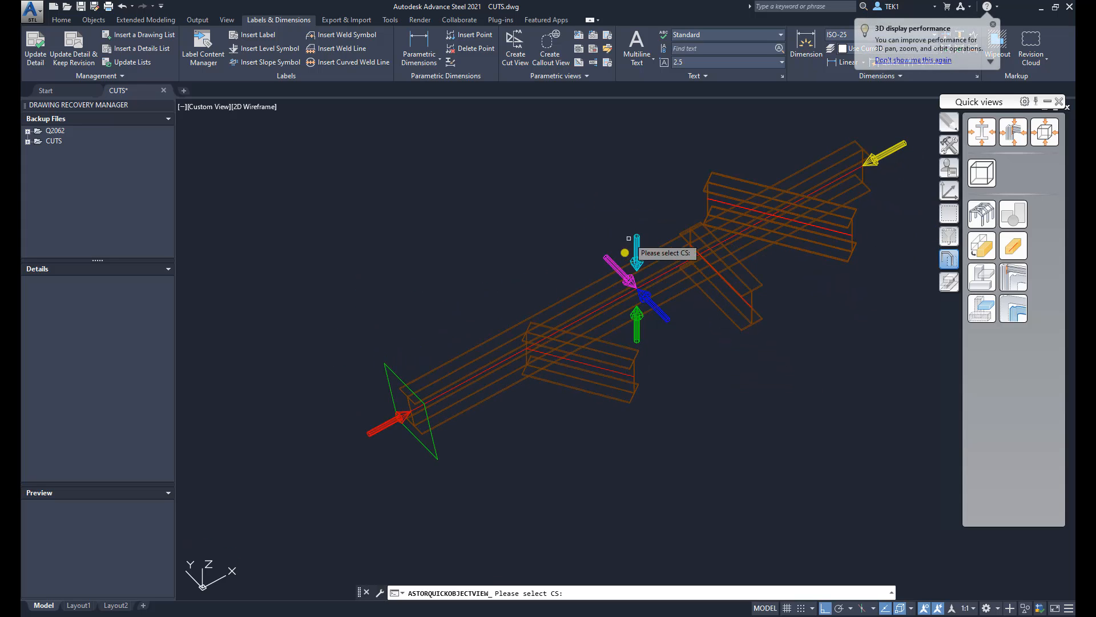
{"action": "left_click", "coordinate": [610, 256]}
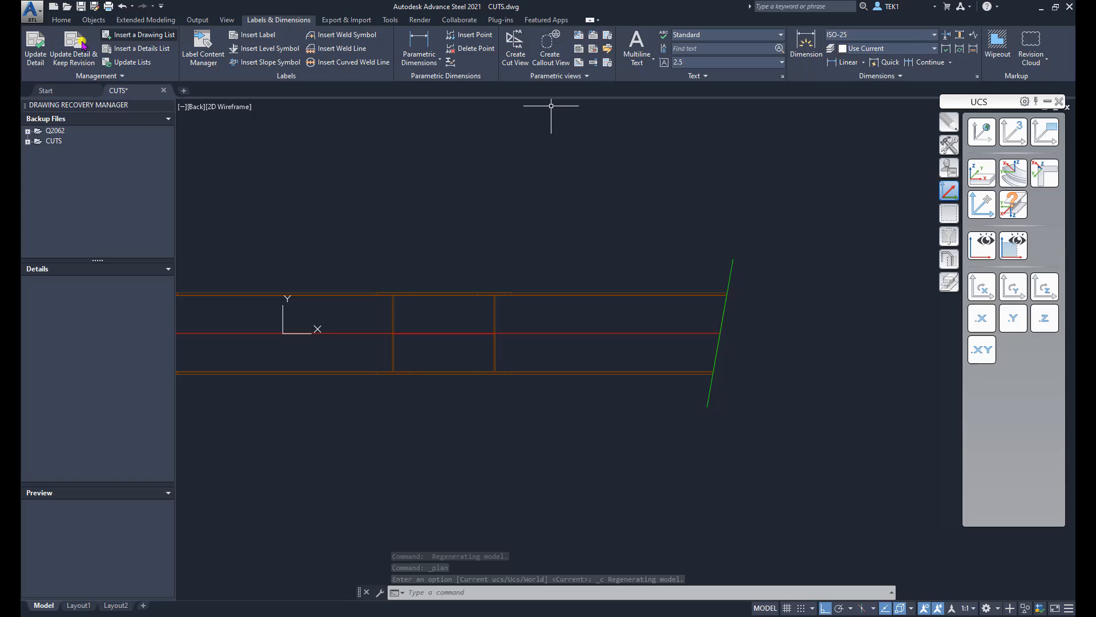
Add a 10° angular dimension between the beam-end cut and the vertical line
{"action": "left_click", "coordinate": [59, 19]}
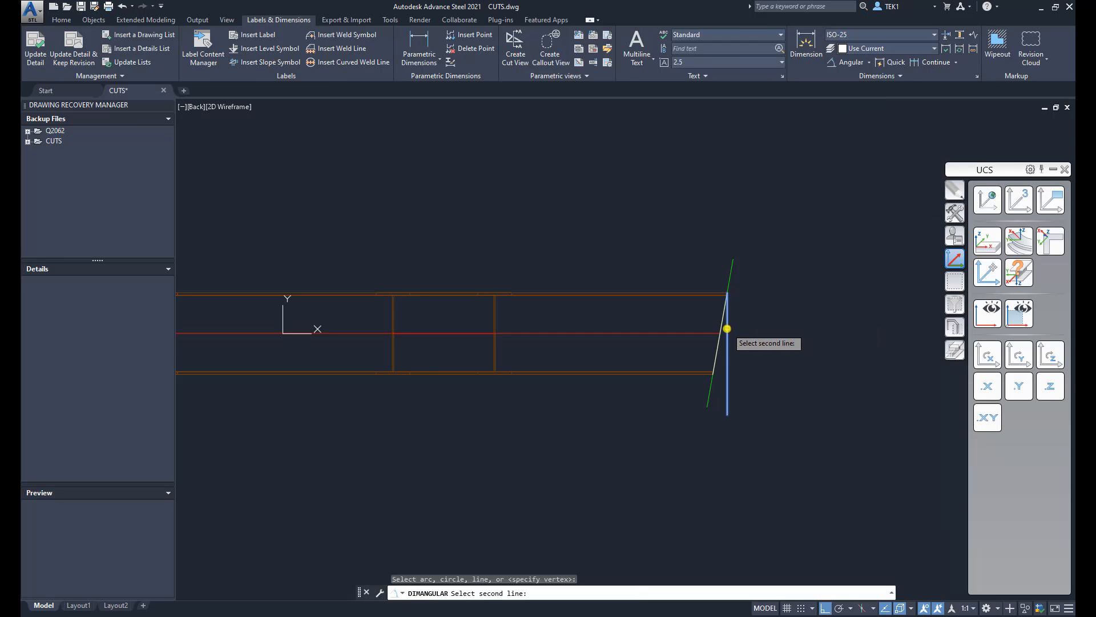
{"action": "left_click", "coordinate": [725, 329]}
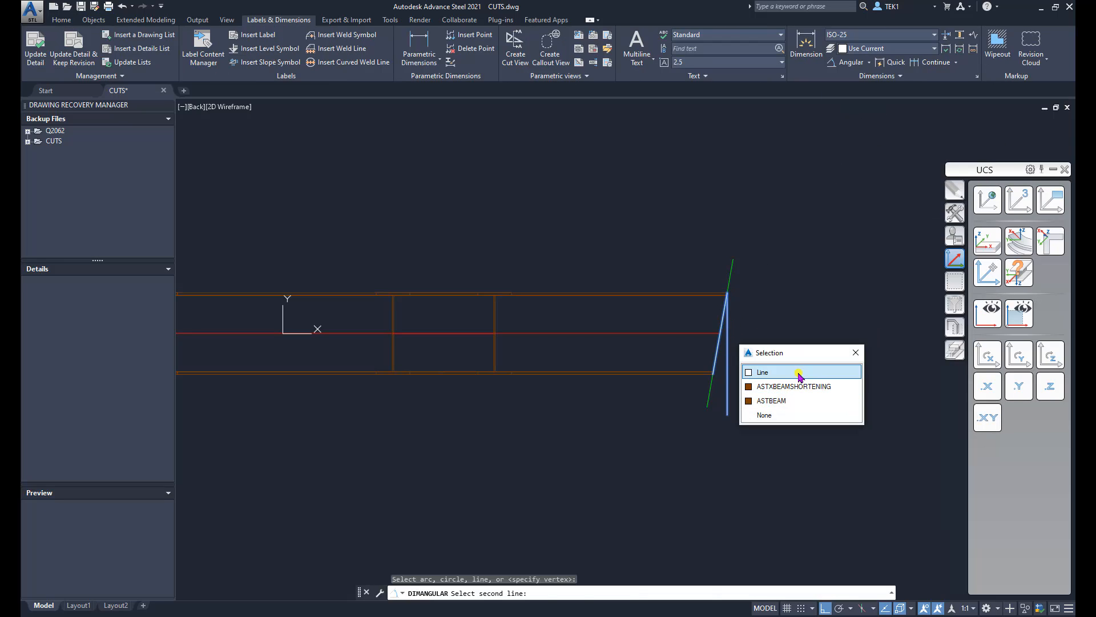
{"action": "left_click", "coordinate": [762, 373]}
{"action": "type", "text": "2"}
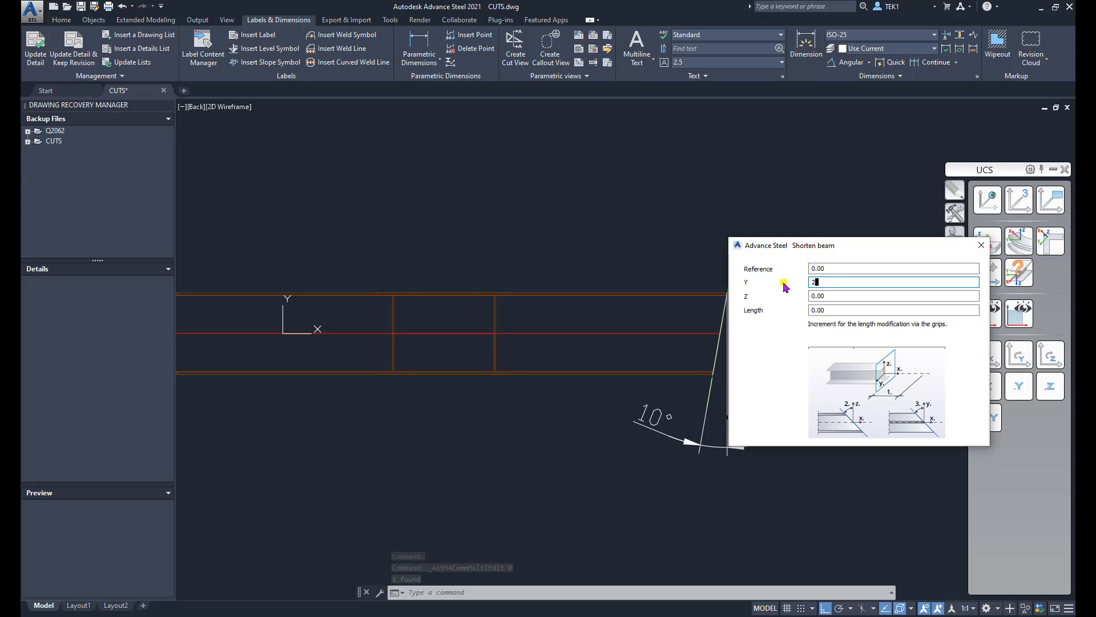
Set the shortening Reference to 100 and move the dialog off the beam end
{"action": "type", "text": "0"}
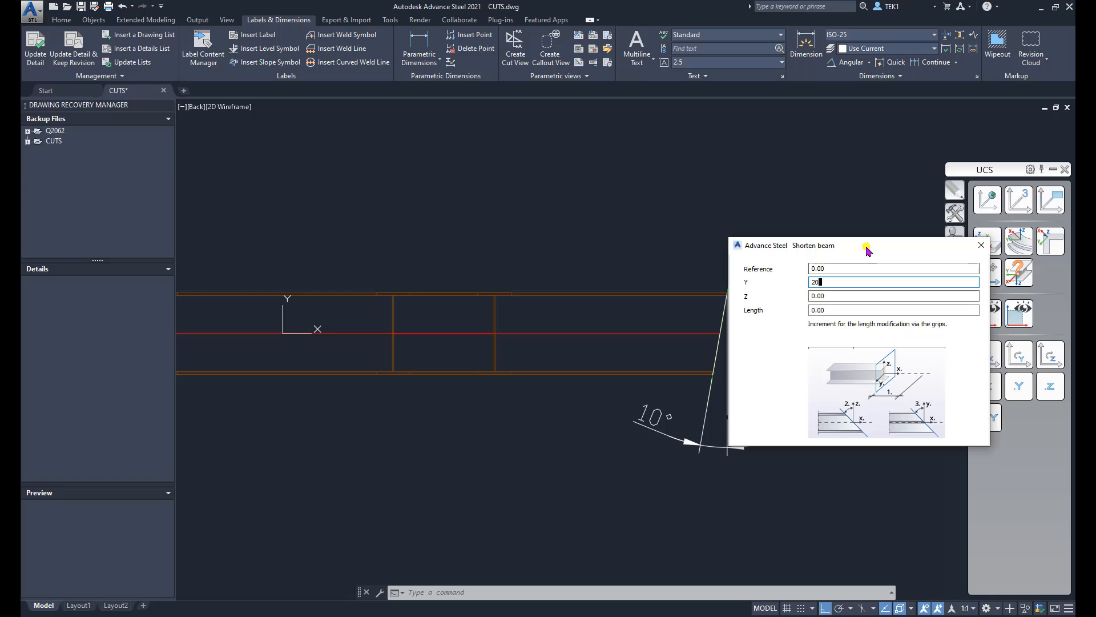
{"action": "left_click_drag", "start_coordinate": [867, 245], "coordinate": [912, 138]}
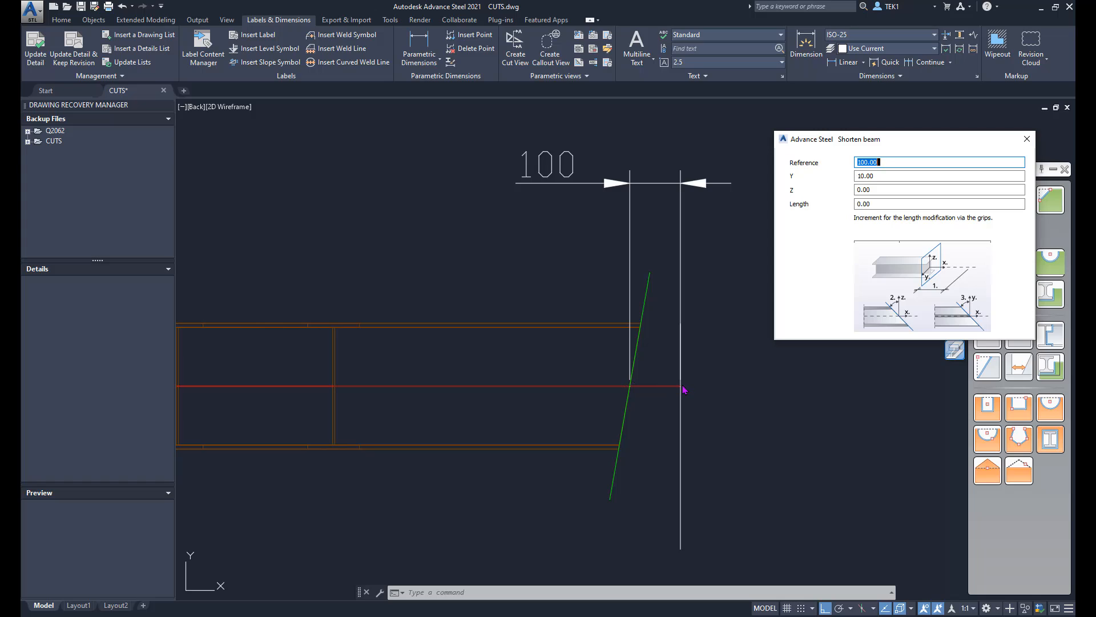
{"action": "mouse_move", "coordinate": [635, 392]}
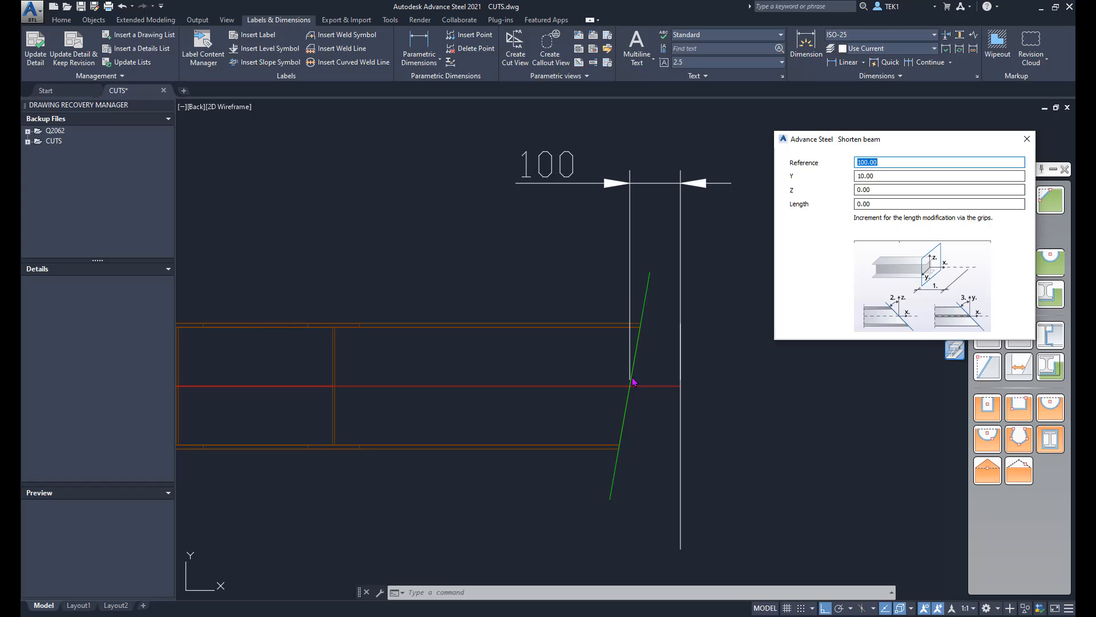
{"action": "mouse_move", "coordinate": [605, 395]}
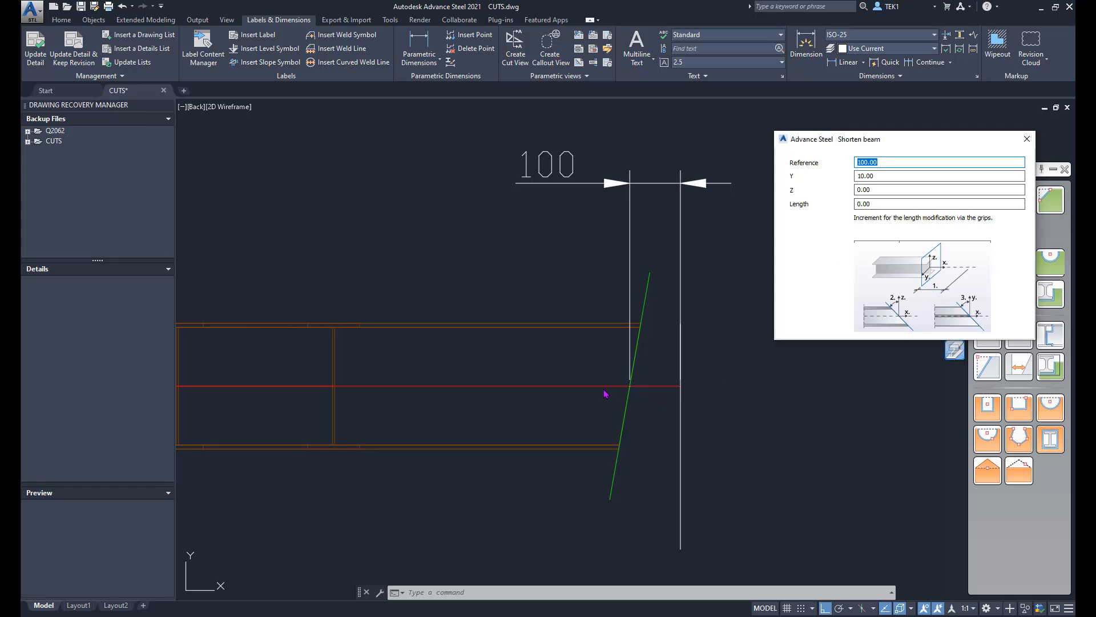
{"action": "mouse_move", "coordinate": [658, 324]}
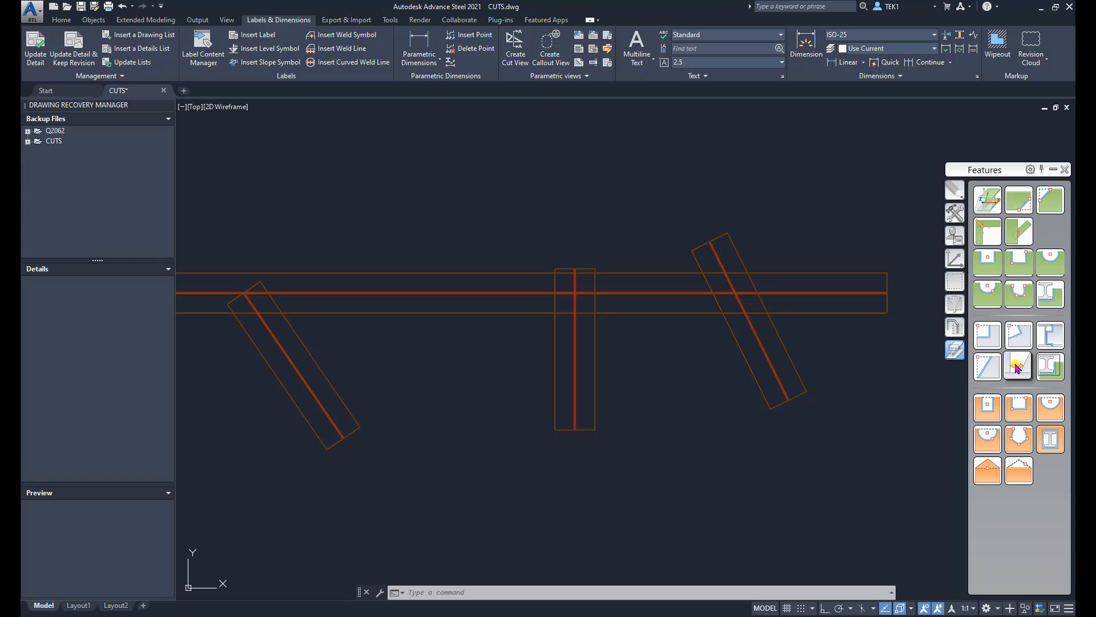
{"action": "mouse_move", "coordinate": [1019, 365]}
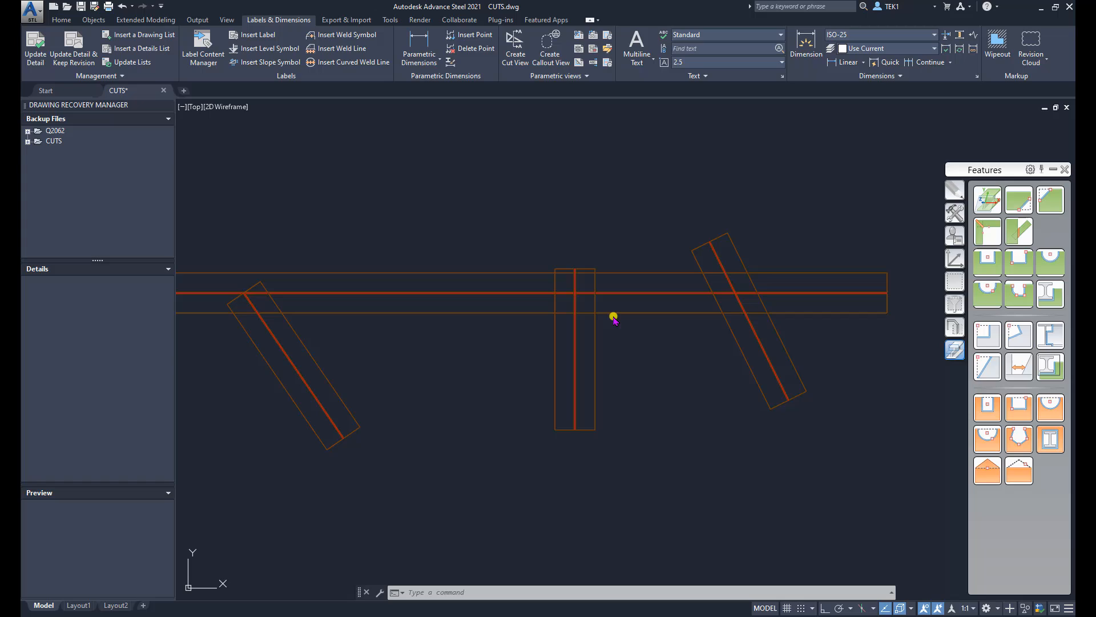
{"action": "mouse_move", "coordinate": [723, 312]}
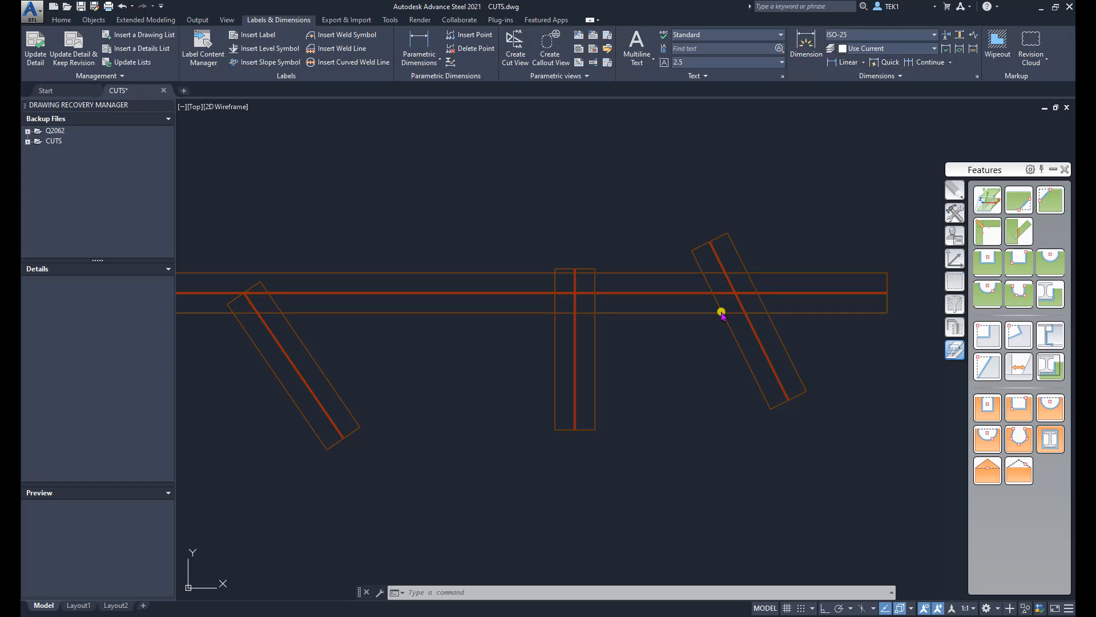
{"action": "mouse_move", "coordinate": [710, 241]}
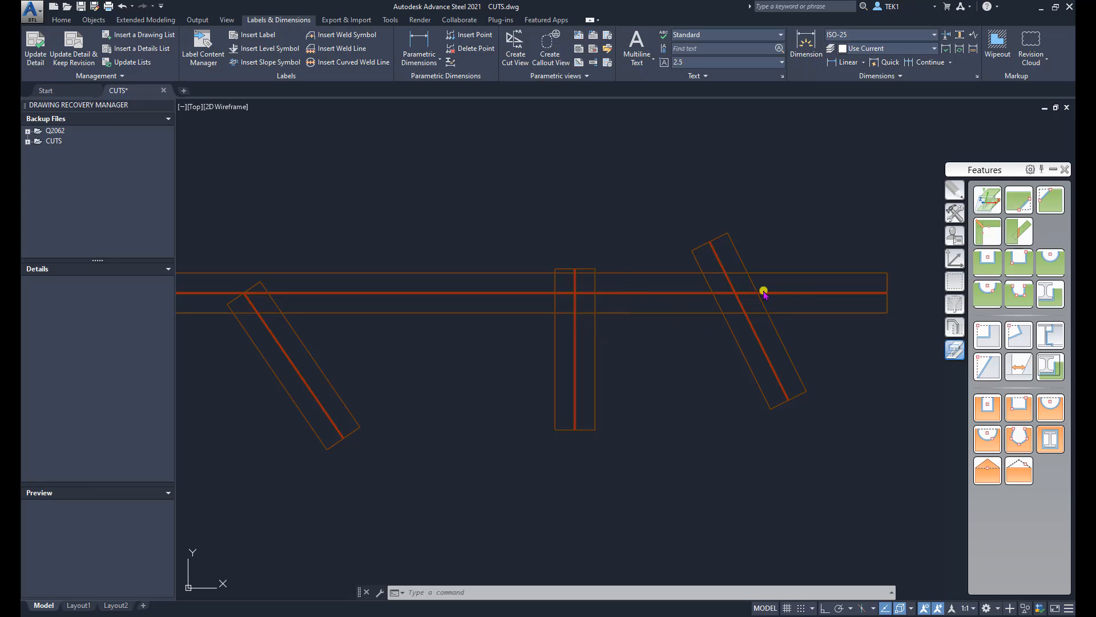
{"action": "mouse_move", "coordinate": [703, 249]}
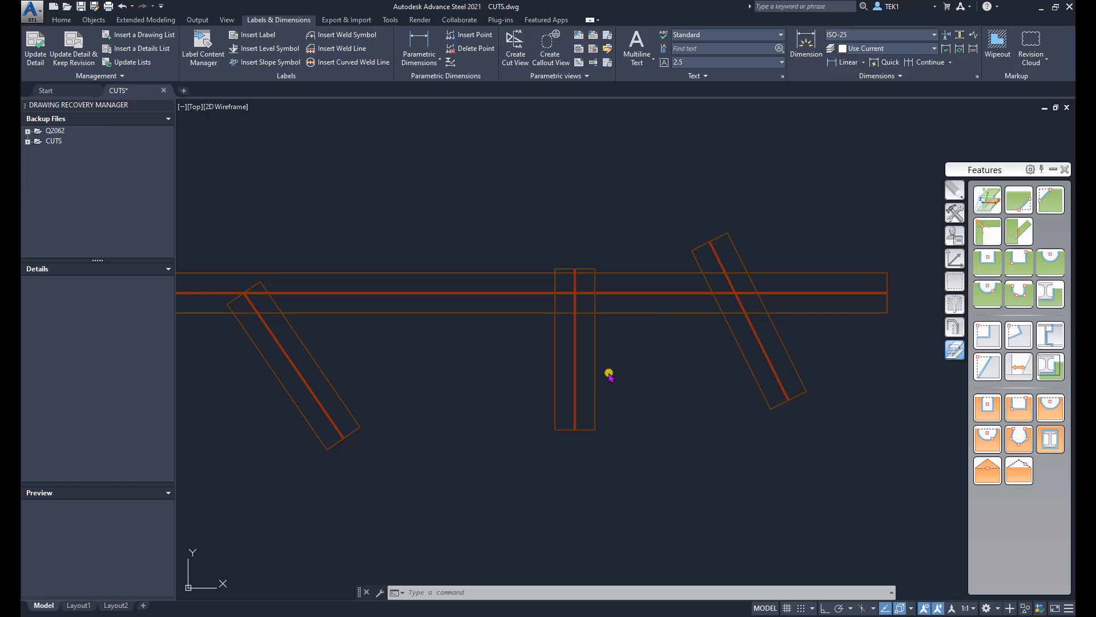
{"action": "mouse_move", "coordinate": [1019, 366]}
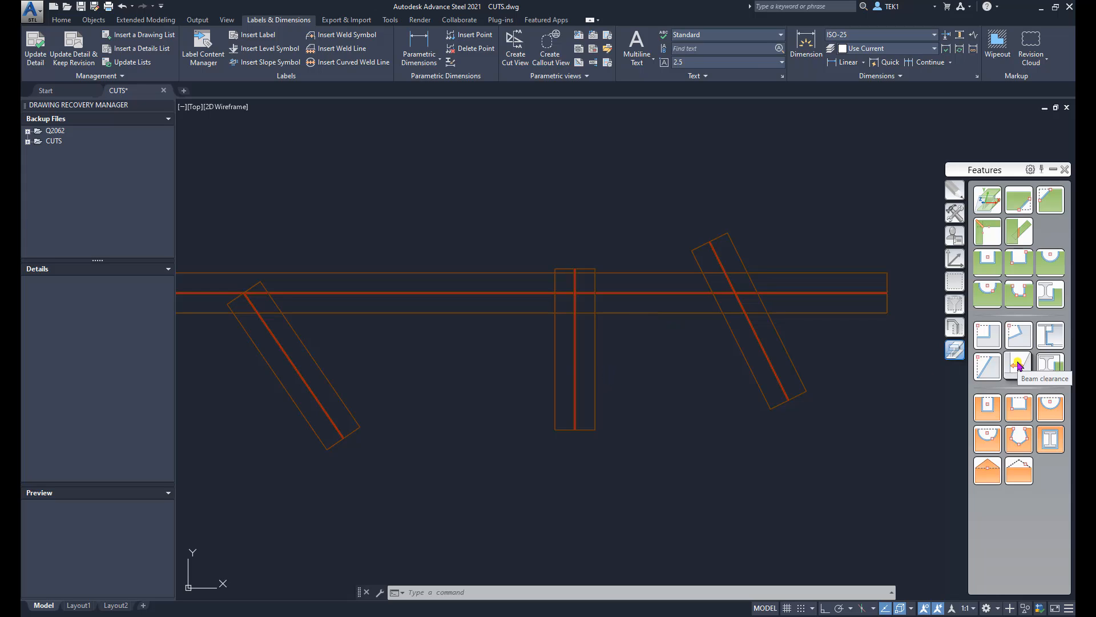
Move the right angled beam to a 400 clearance with Beam clearance
{"action": "left_click", "coordinate": [1018, 366]}
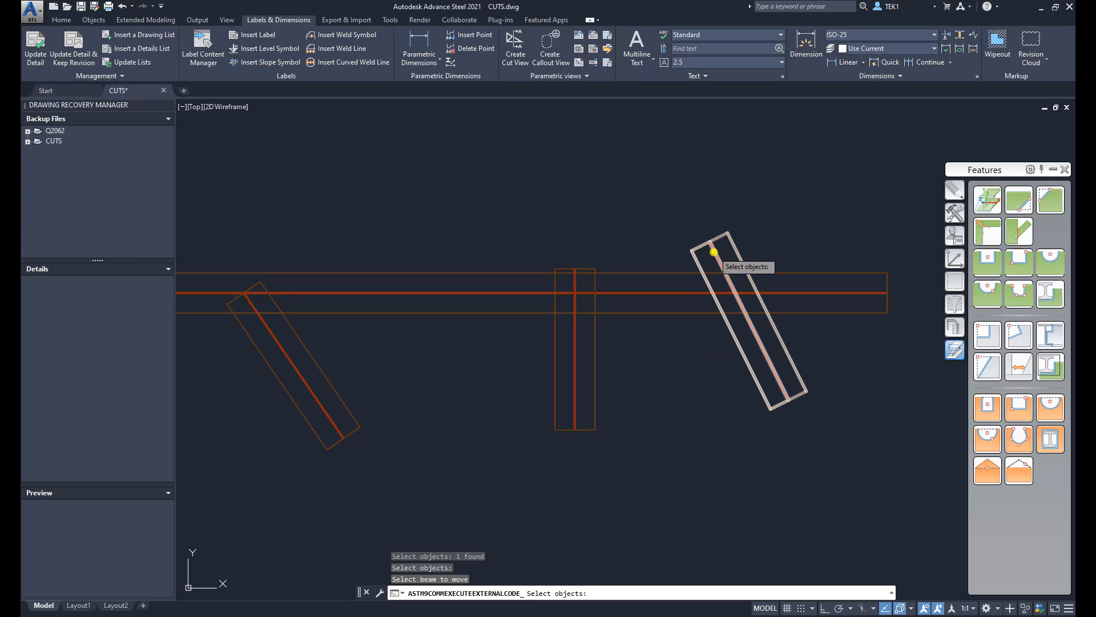
{"action": "left_click", "coordinate": [748, 328]}
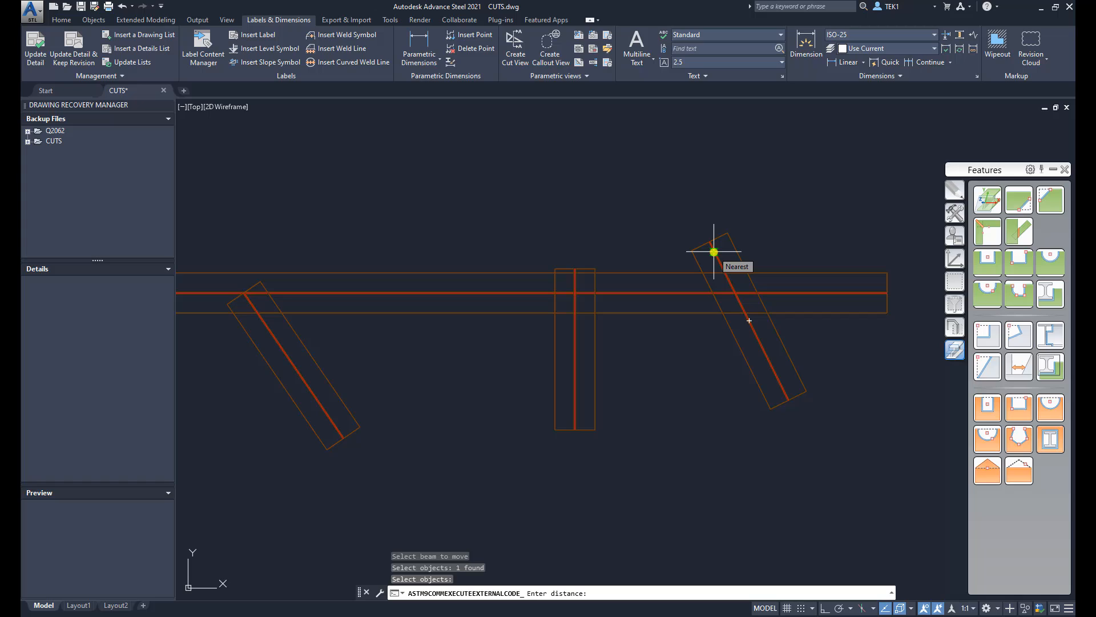
{"action": "type", "text": "400"}
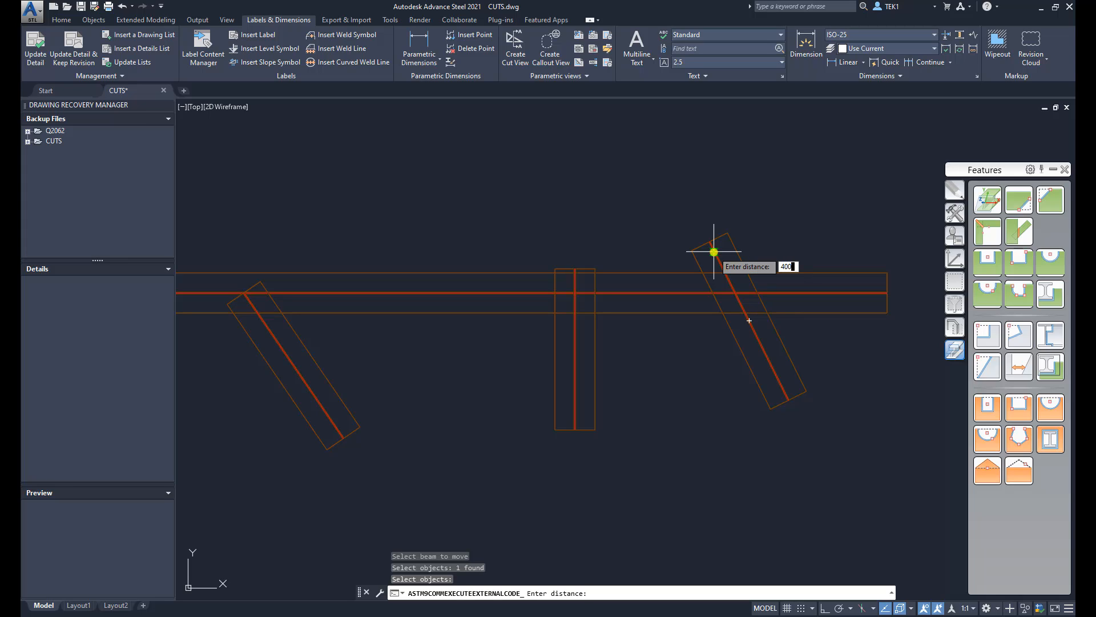
{"action": "key", "text": "Enter"}
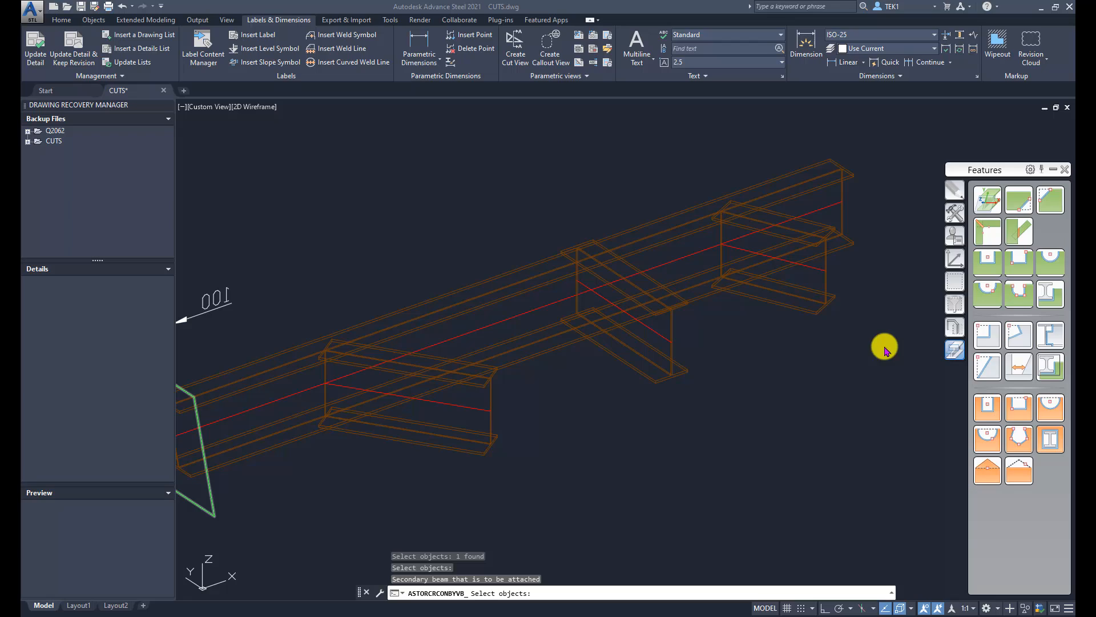
{"action": "mouse_move", "coordinate": [843, 368]}
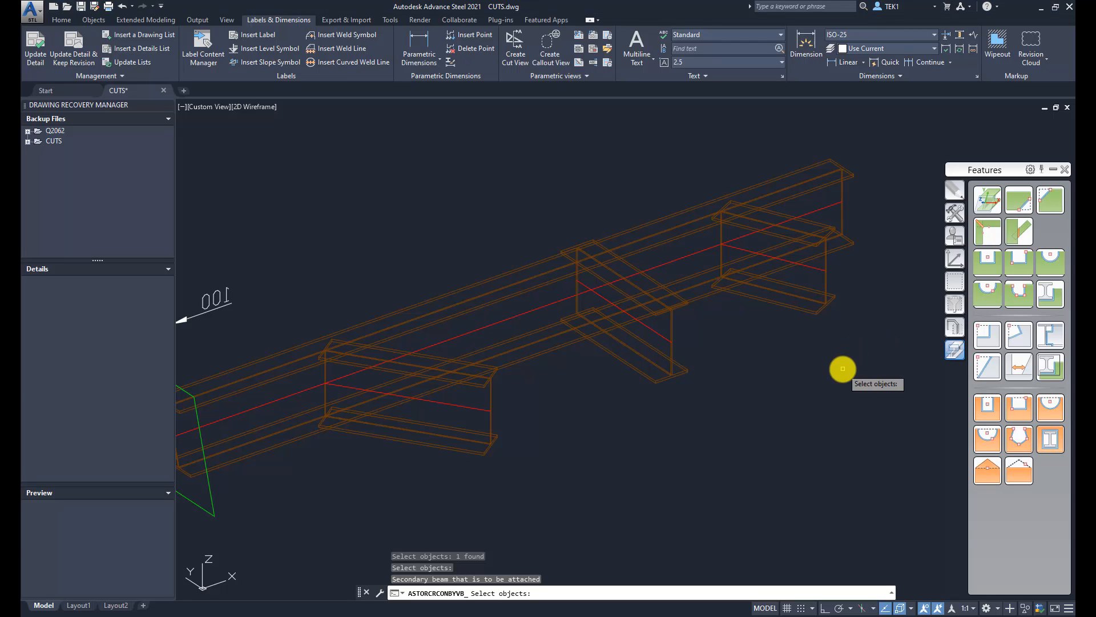
{"action": "mouse_move", "coordinate": [859, 366]}
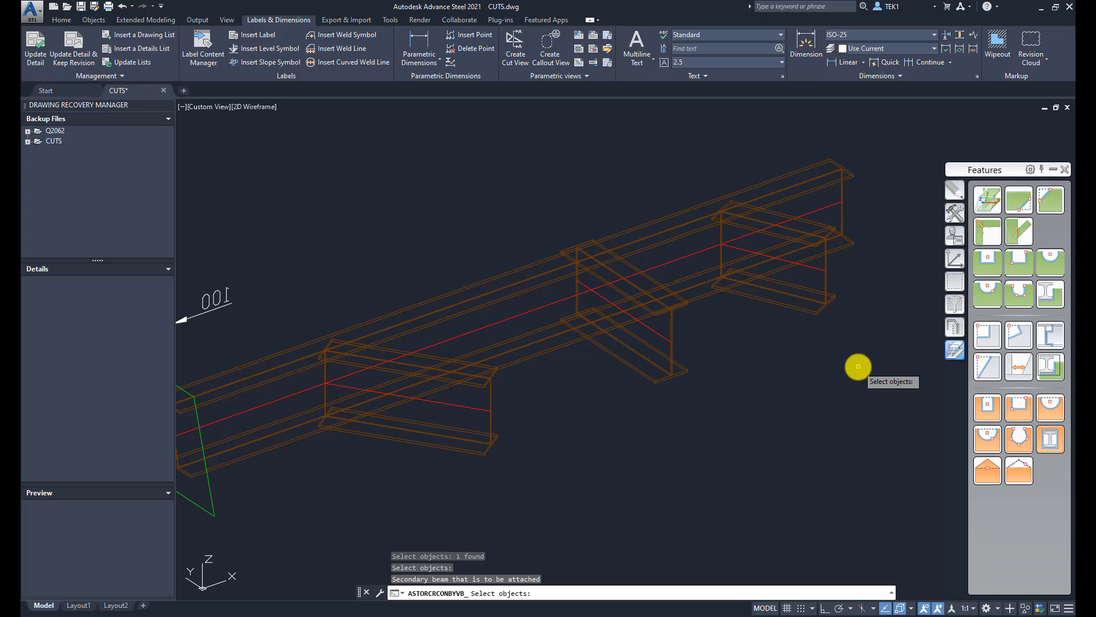
{"action": "mouse_move", "coordinate": [1051, 334]}
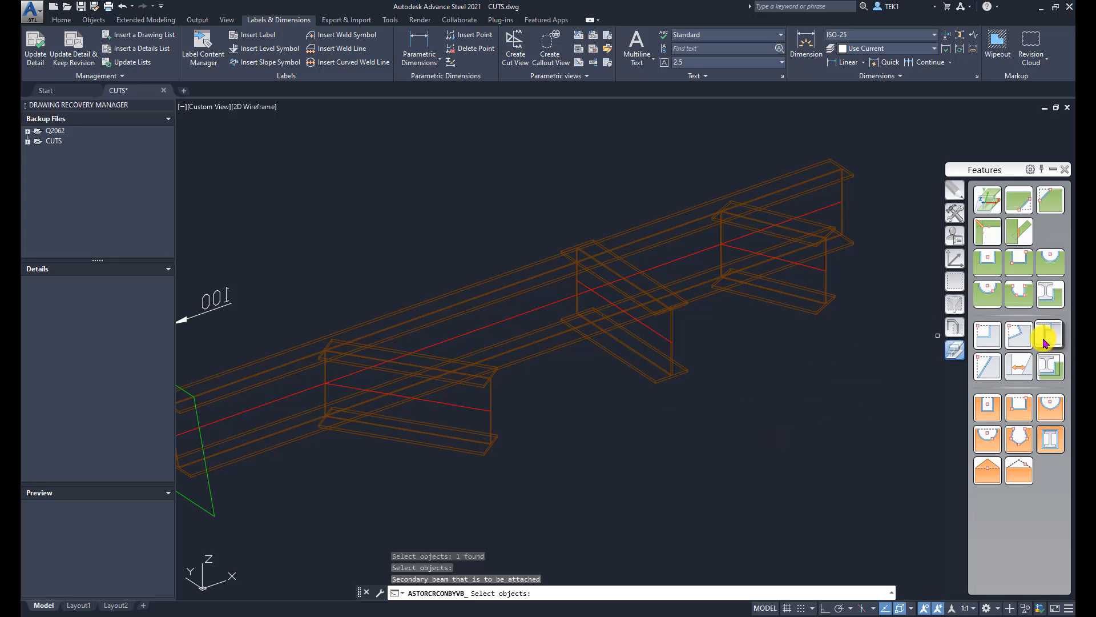
Cope the left cross beam against the long main beam with a parametric notch
{"action": "left_click", "coordinate": [583, 463]}
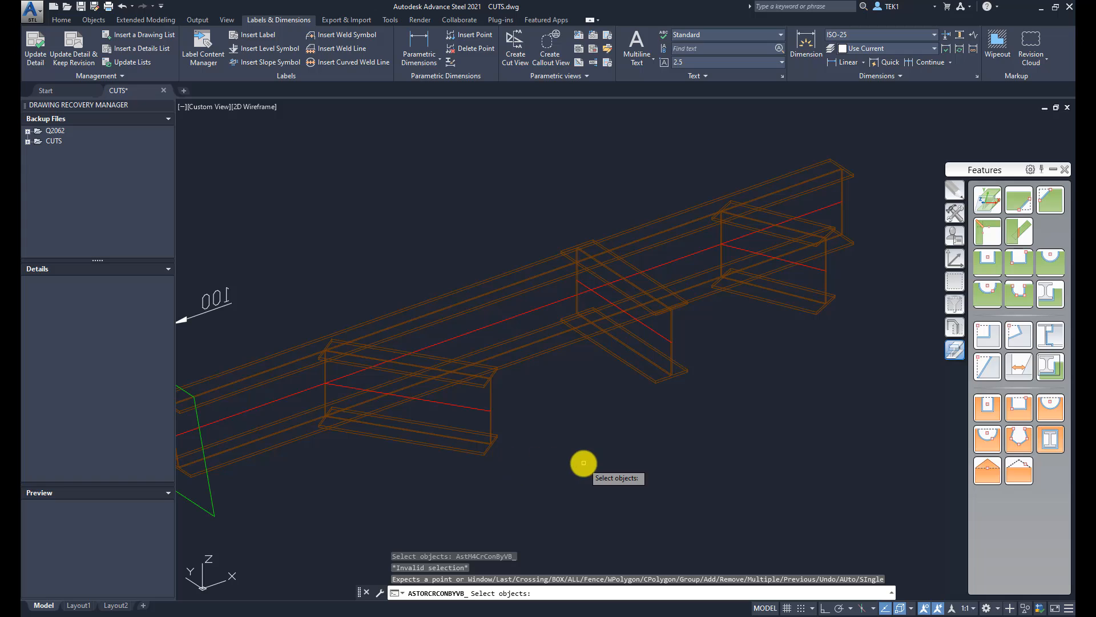
{"action": "mouse_move", "coordinate": [305, 443]}
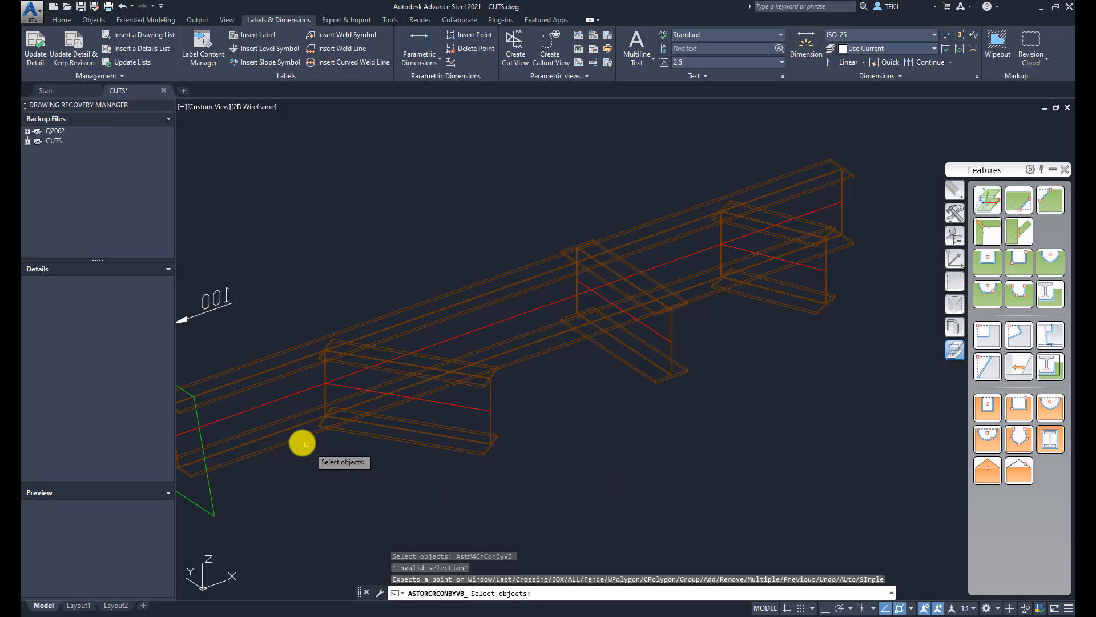
{"action": "left_click", "coordinate": [304, 443]}
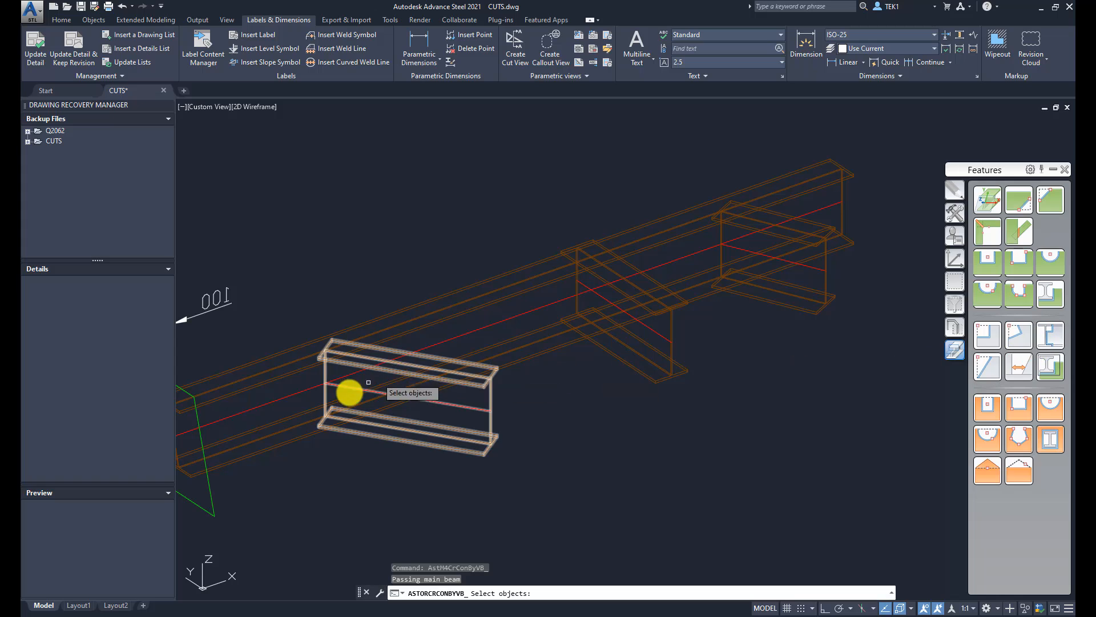
{"action": "left_click", "coordinate": [367, 383]}
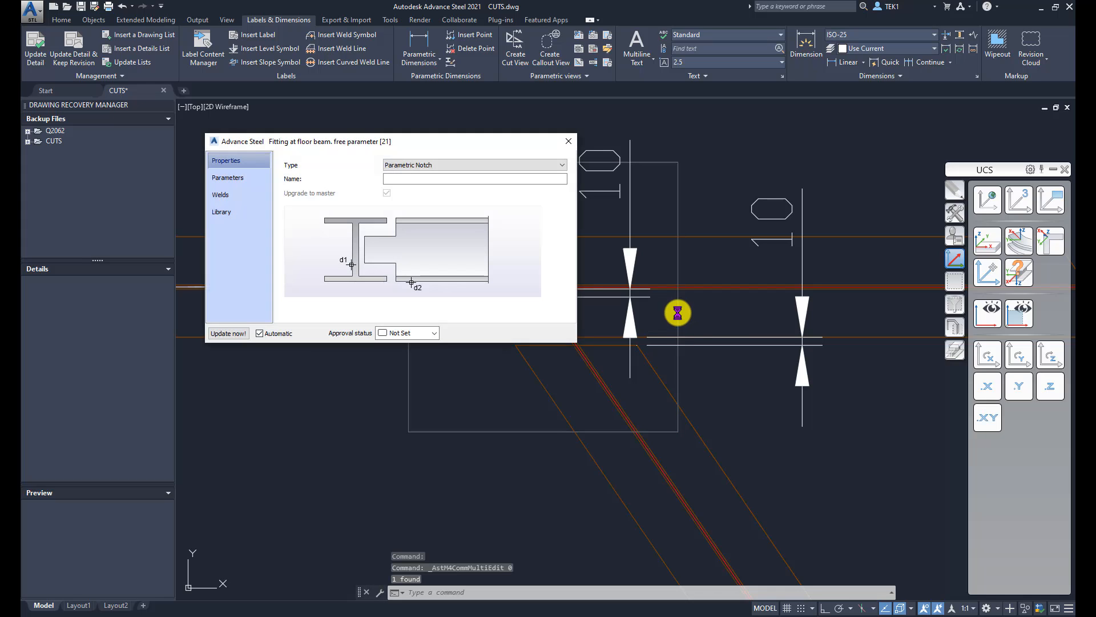
Show the notch Parameters: web distance 10, flange distances 20 and 10
{"action": "left_click", "coordinate": [227, 177]}
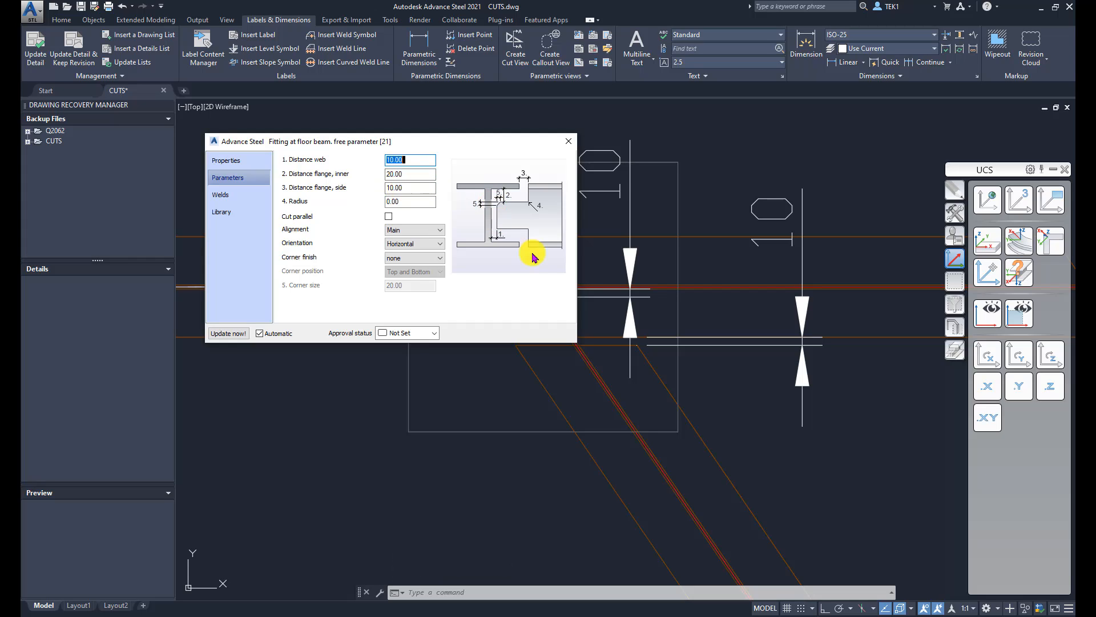
{"action": "mouse_move", "coordinate": [743, 316]}
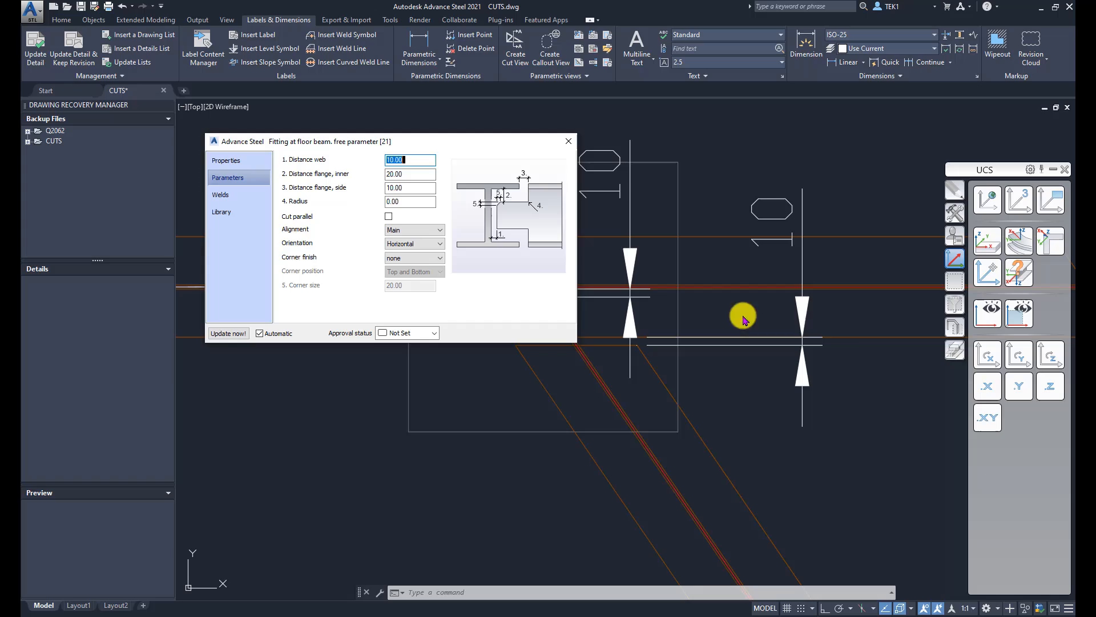
{"action": "mouse_move", "coordinate": [410, 188]}
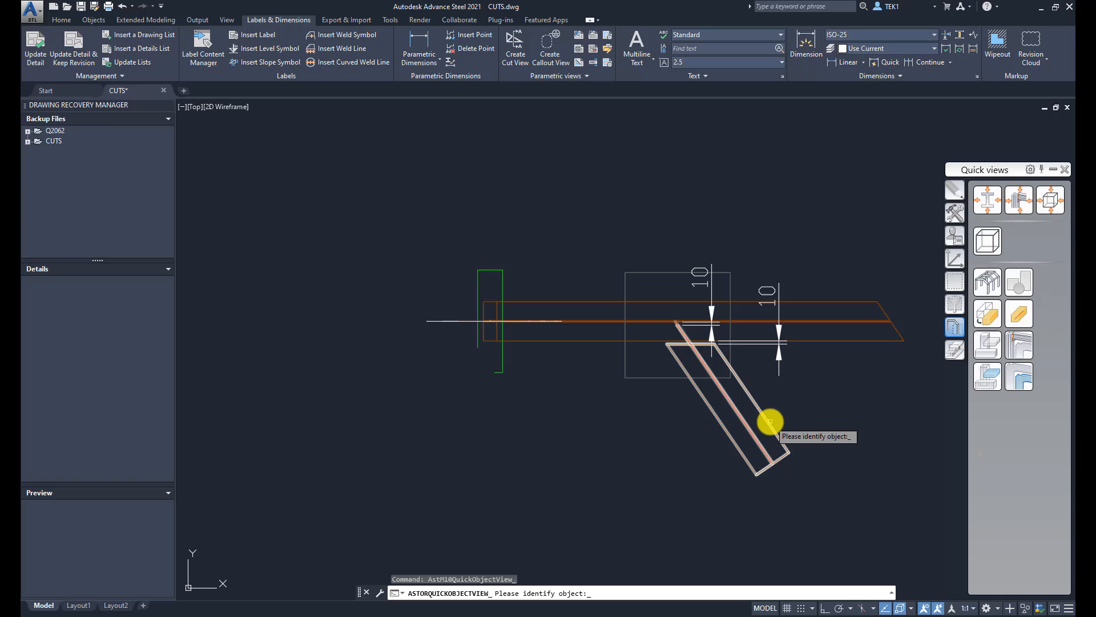
Select the angled cross beam for a quick object view
{"action": "left_click", "coordinate": [771, 421]}
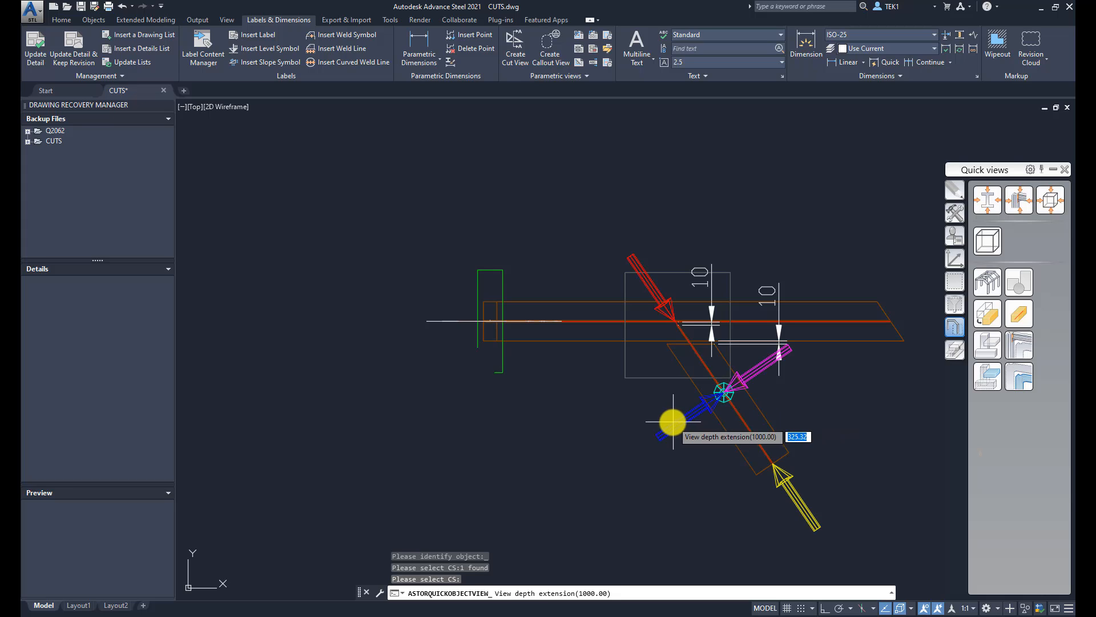